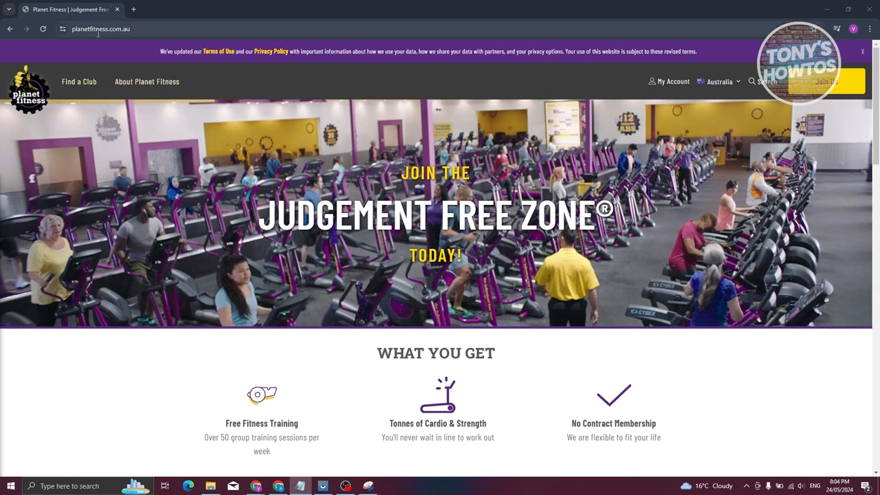
mouse_move(134, 213)
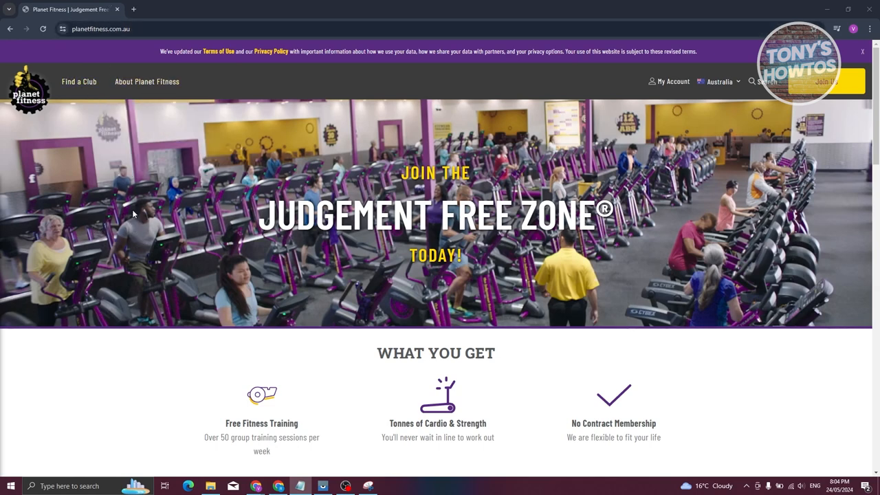
Go to About Planet Fitness and follow the Customer Service / FAQs card under Learn More About Us
click(145, 81)
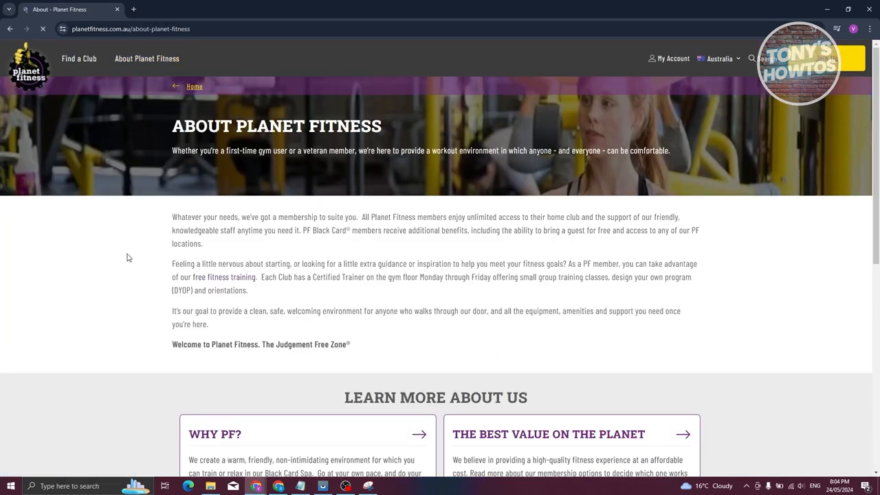
scroll(down, 3)
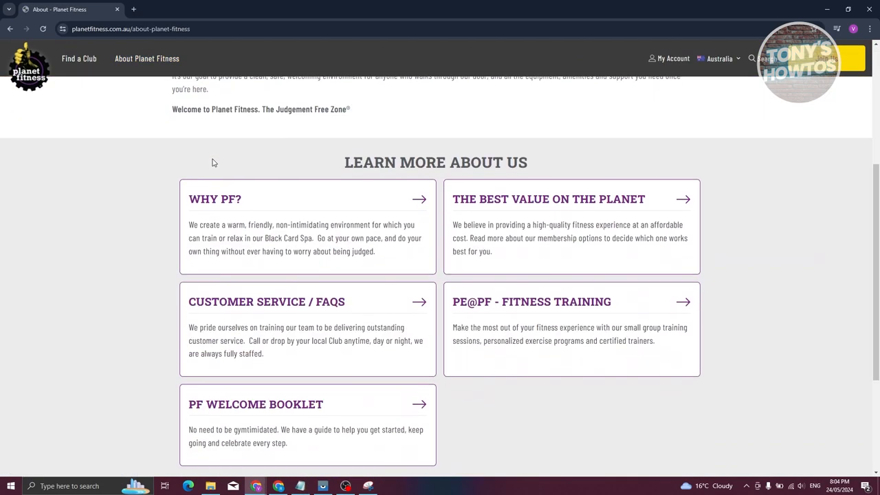
click(266, 301)
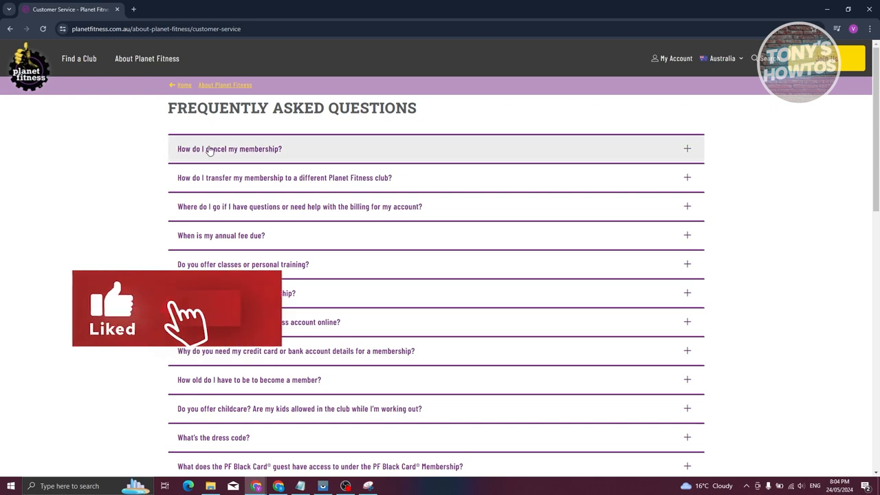
Expand the 'How do I cancel my membership?' answer on the FAQ page
click(230, 149)
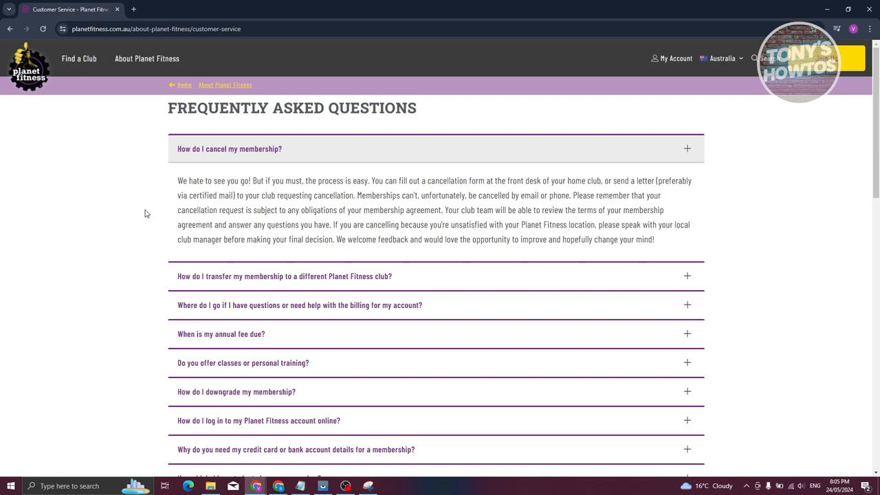
mouse_move(220, 236)
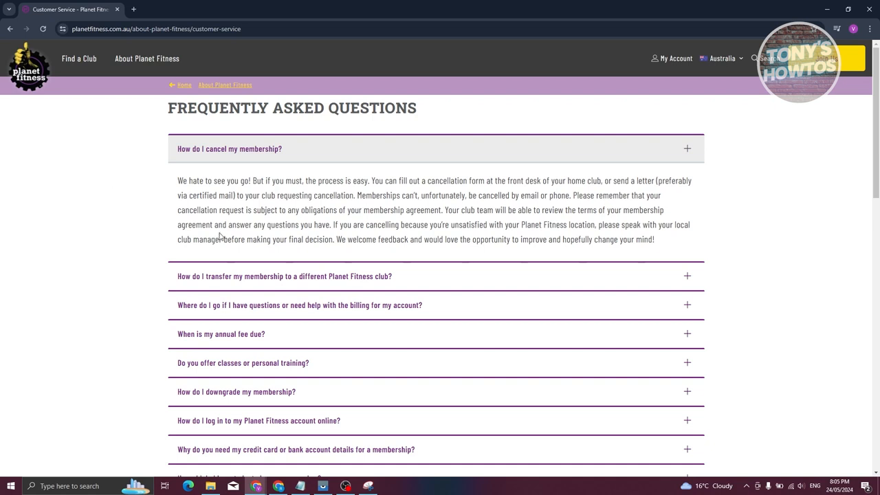
mouse_move(99, 242)
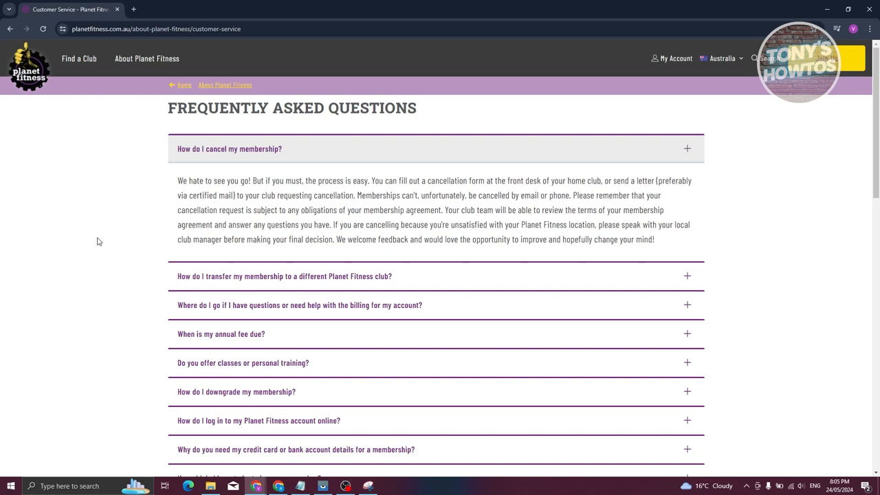